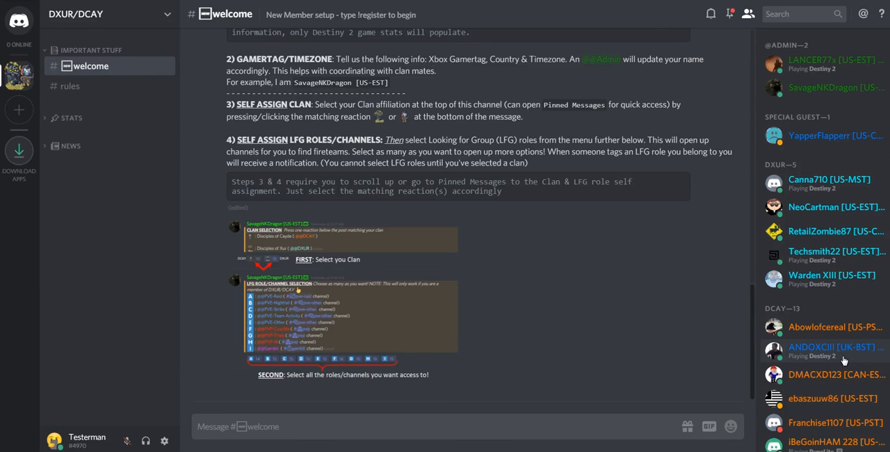
pyautogui.moveTo(89, 65)
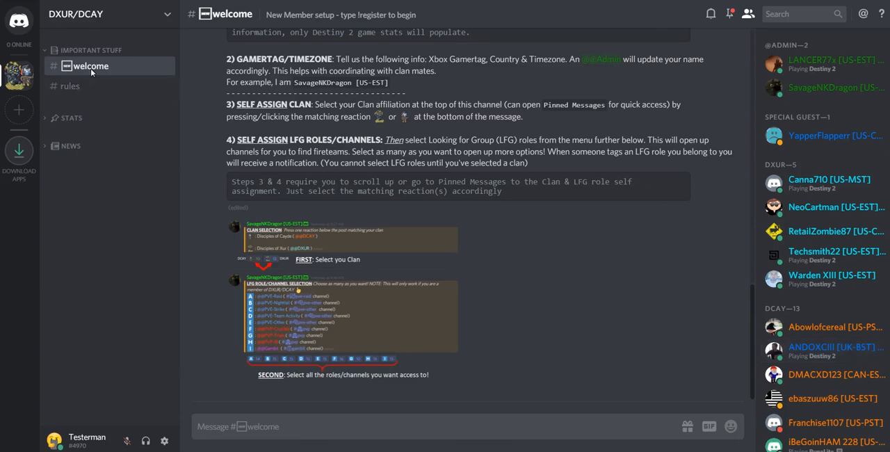
pyautogui.moveTo(440, 276)
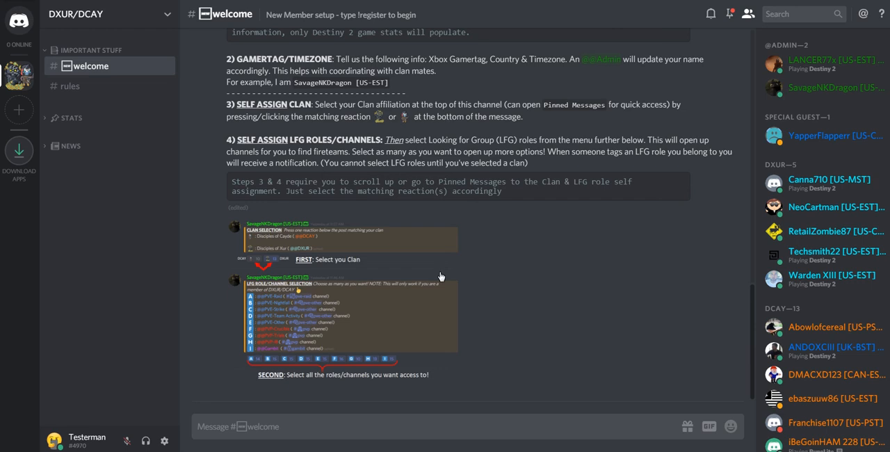
# - Add the Xur reaction on the Clan Selection post to join the DXUR clan
pyautogui.scroll(-3)
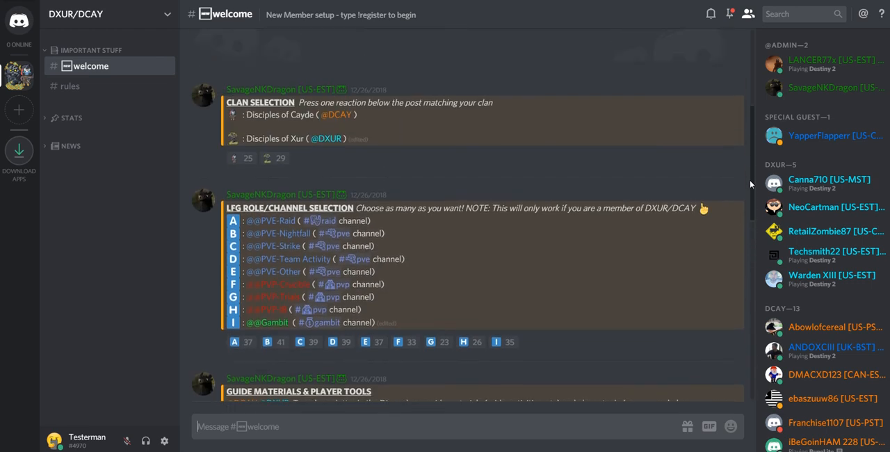
pyautogui.moveTo(262, 122)
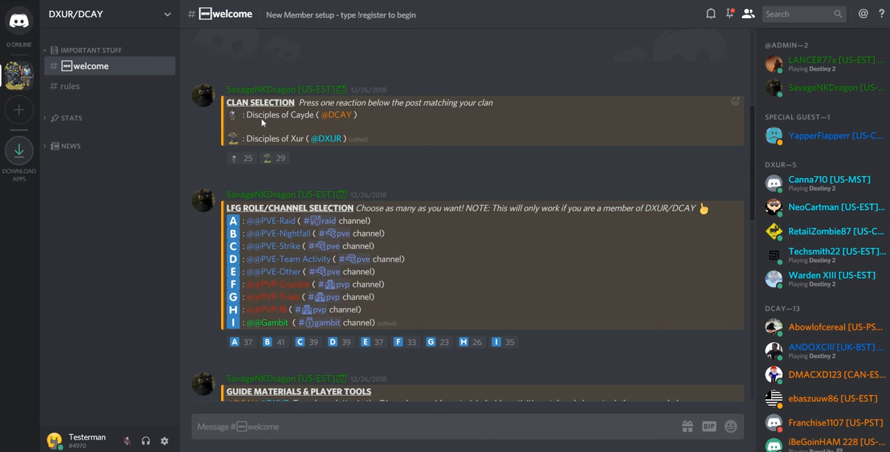
pyautogui.moveTo(234, 158)
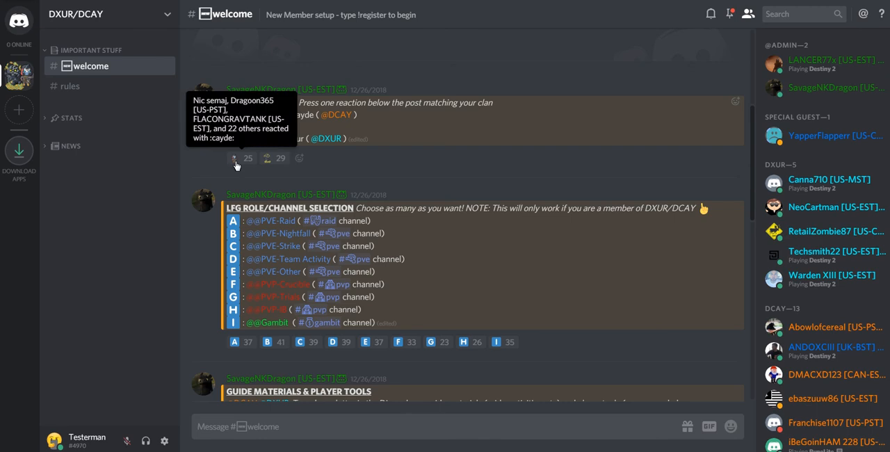
pyautogui.moveTo(288, 146)
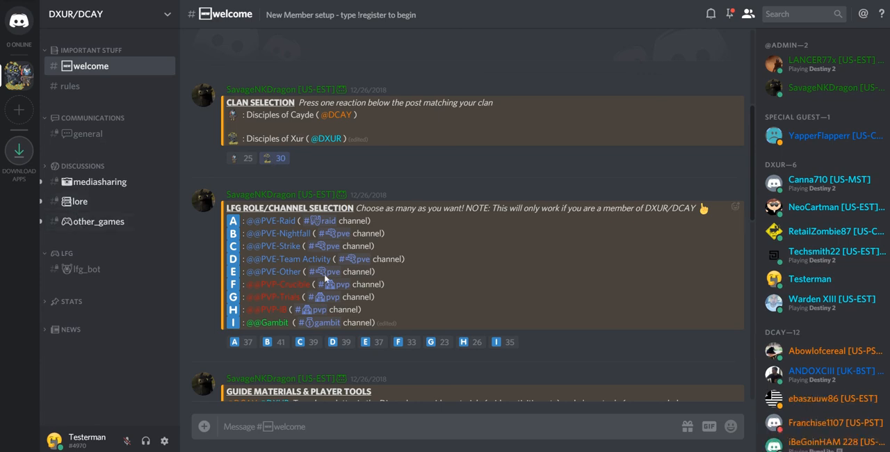
pyautogui.moveTo(810, 279)
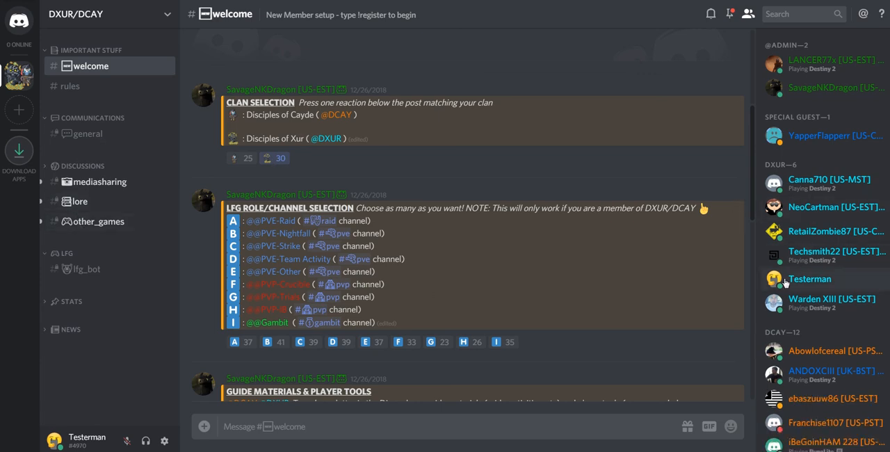
pyautogui.click(810, 279)
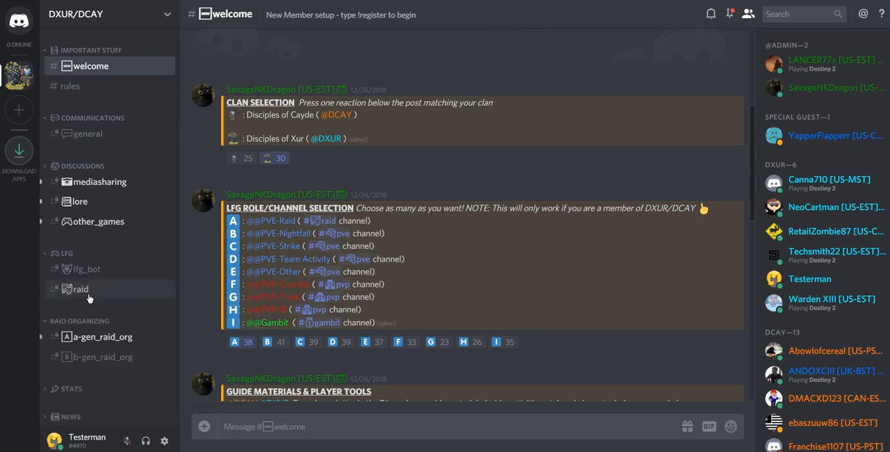
pyautogui.moveTo(99, 337)
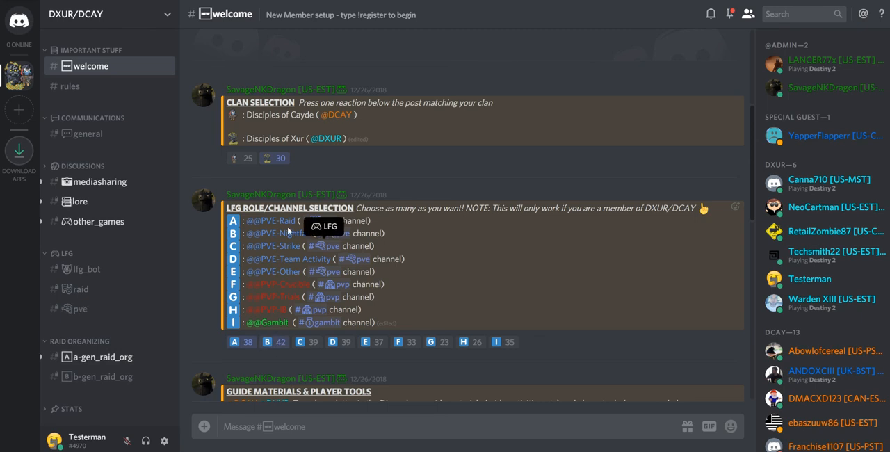
pyautogui.moveTo(296, 266)
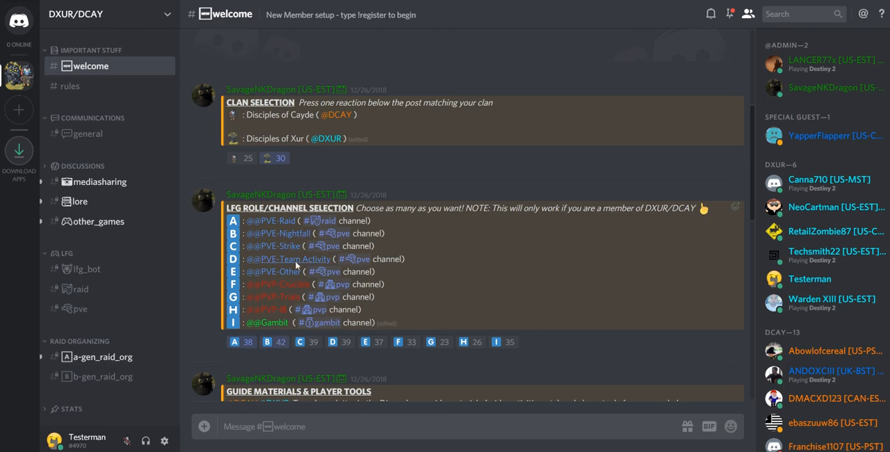
pyautogui.moveTo(80, 289)
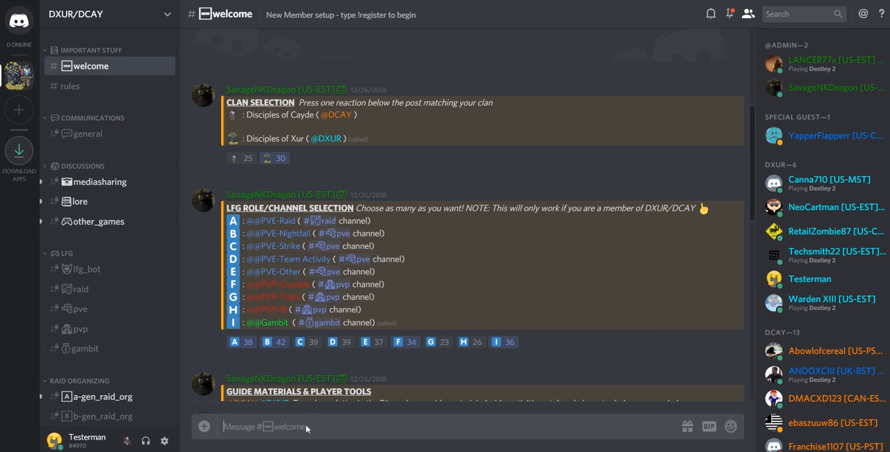
# - Post the !register command in the #welcome channel
pyautogui.write('!reg')
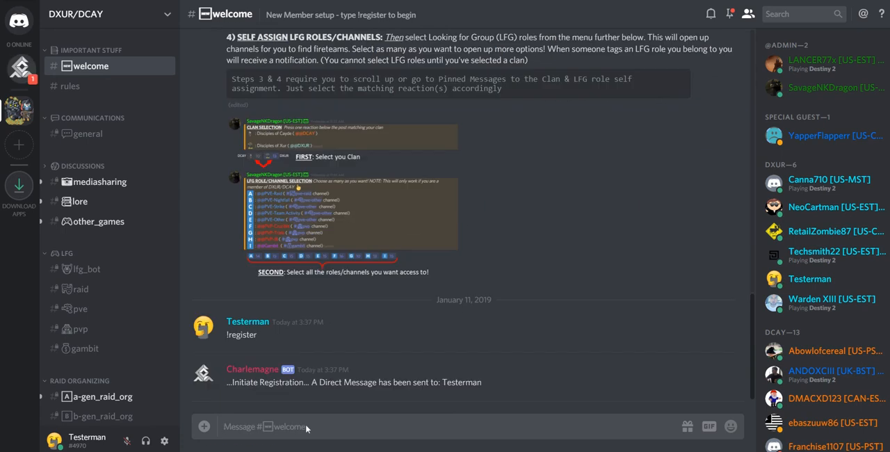
pyautogui.moveTo(20, 67)
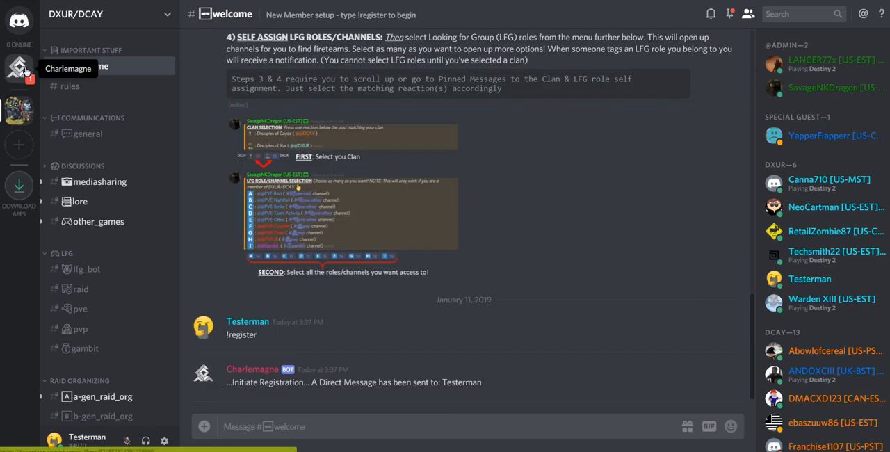
# - Authorize the Charlemagne DM registration link, then return to the DXUR server
pyautogui.click(18, 68)
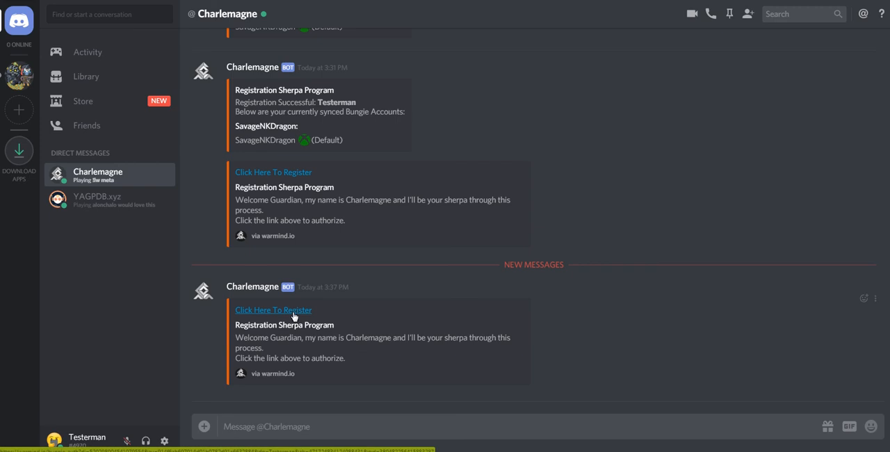
pyautogui.click(273, 310)
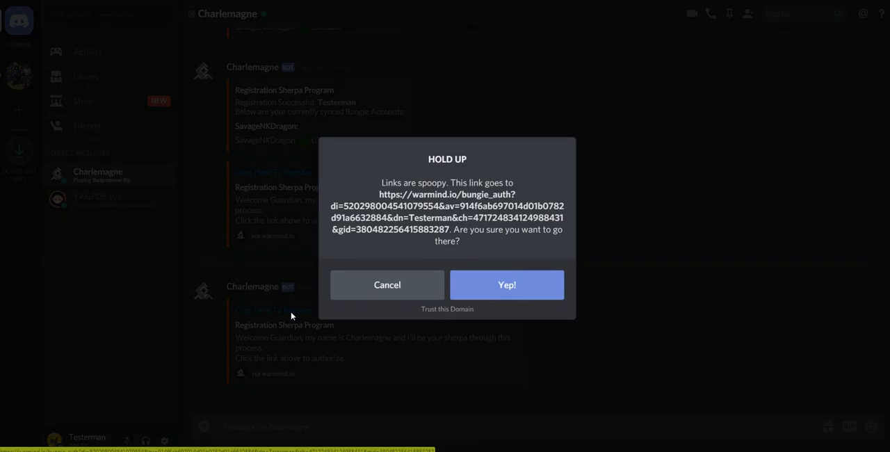
pyautogui.click(507, 285)
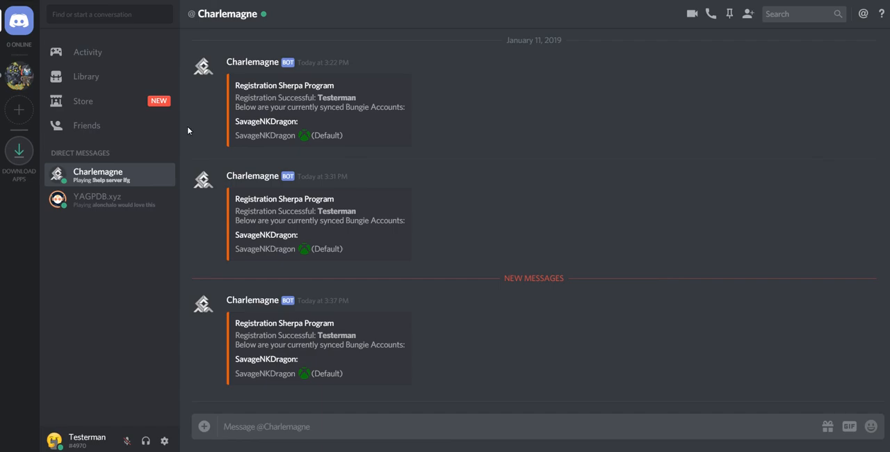
pyautogui.click(18, 75)
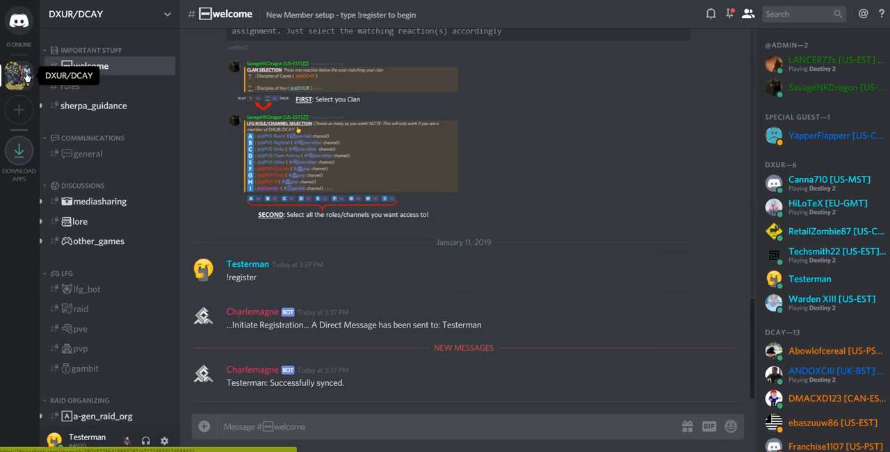
pyautogui.moveTo(282, 381)
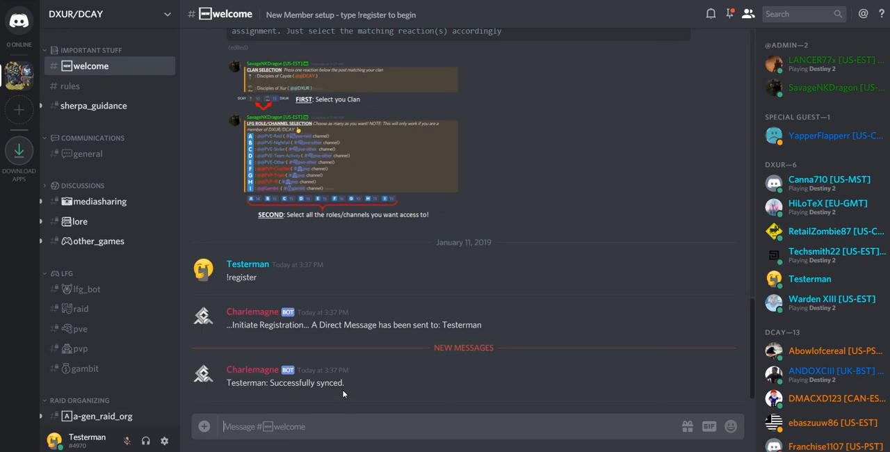
pyautogui.moveTo(203, 368)
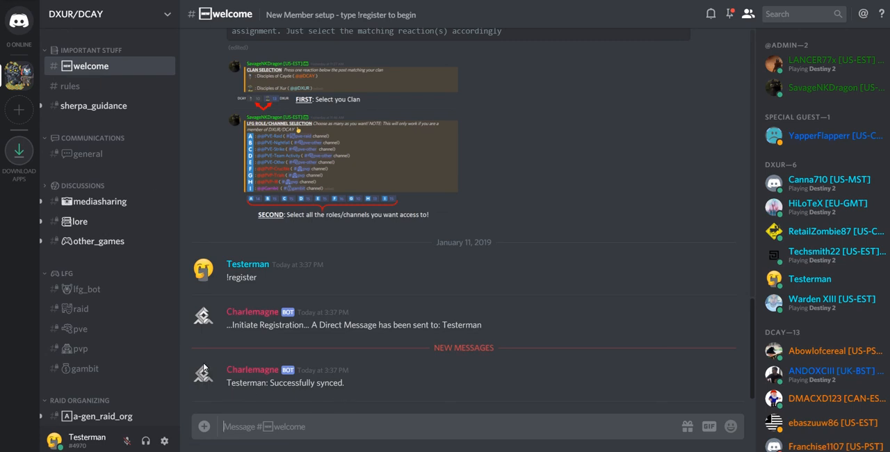